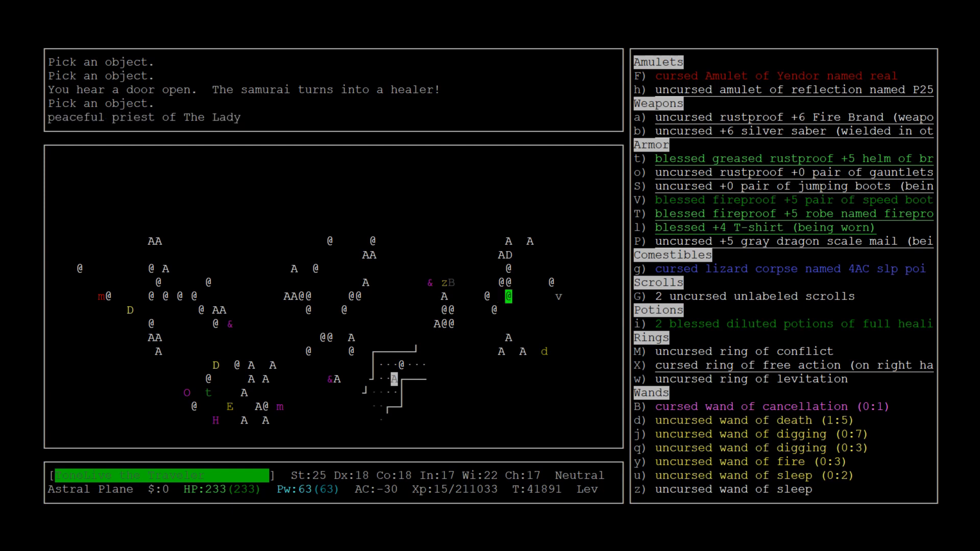
Step: Put the uncursed ring of conflict on the left hand so Astral monsters fight each other
{"action": "key", "text": "k"}
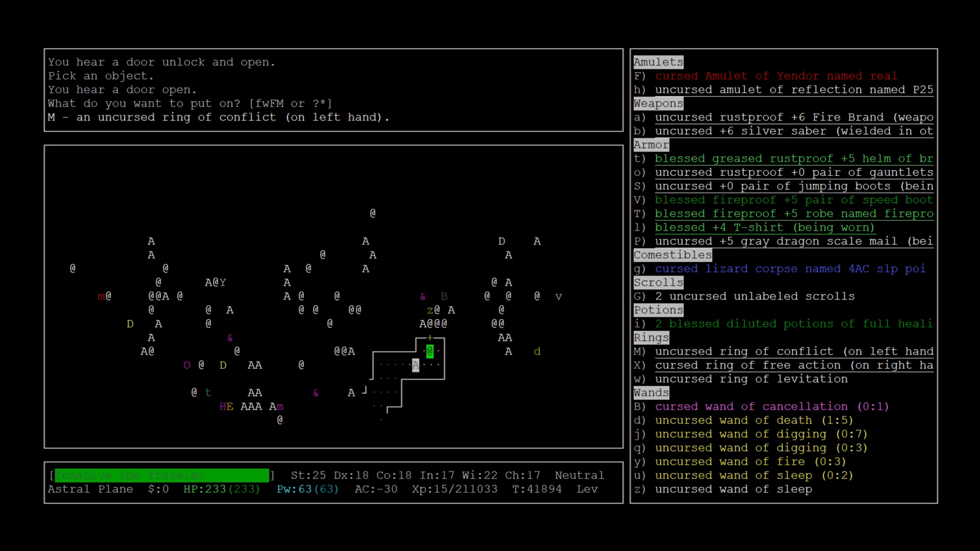
Step: Zap the wand of death and then the wand of digging at monsters near the temple
{"action": "key", "text": "z"}
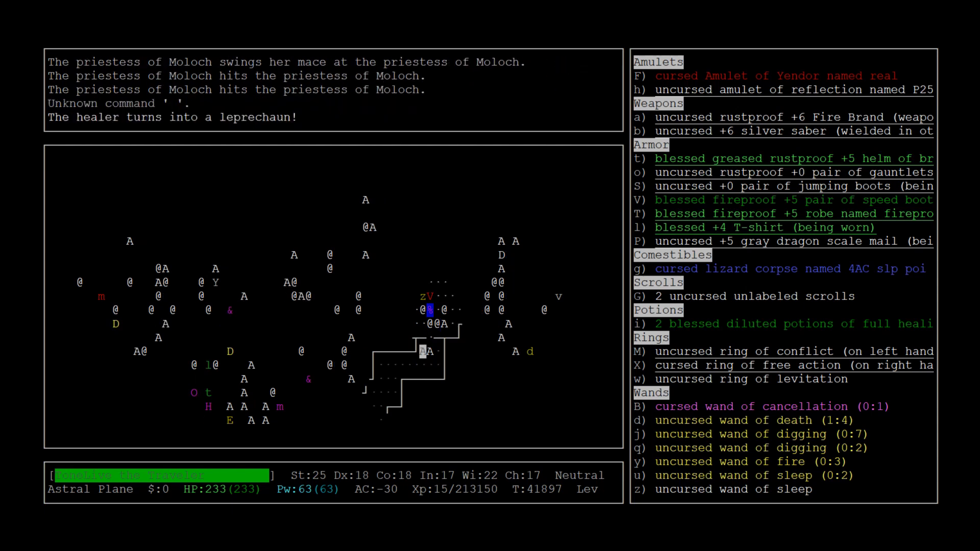
Step: Advance toward the temple with another digging charge and list the bag of holding's wands
{"action": "key", "text": "space"}
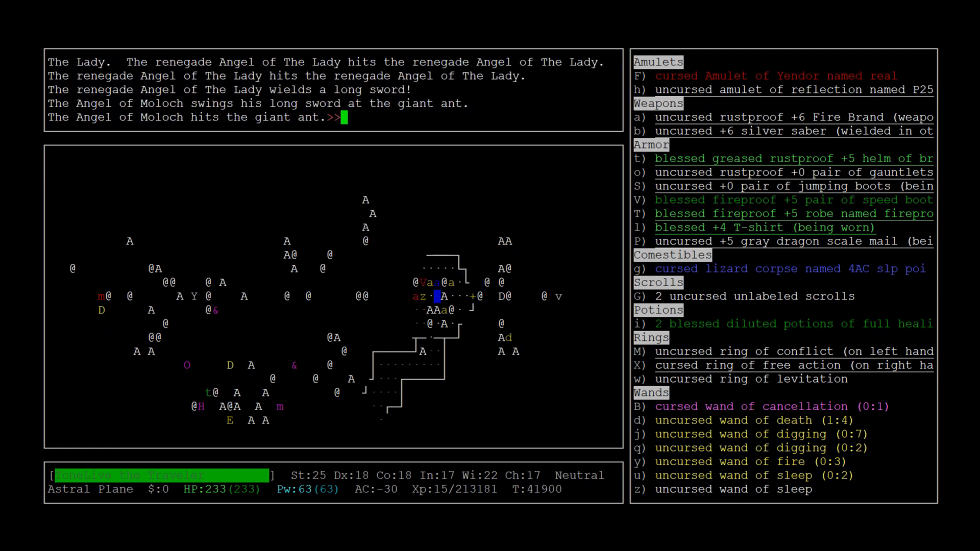
{"action": "key", "text": "space"}
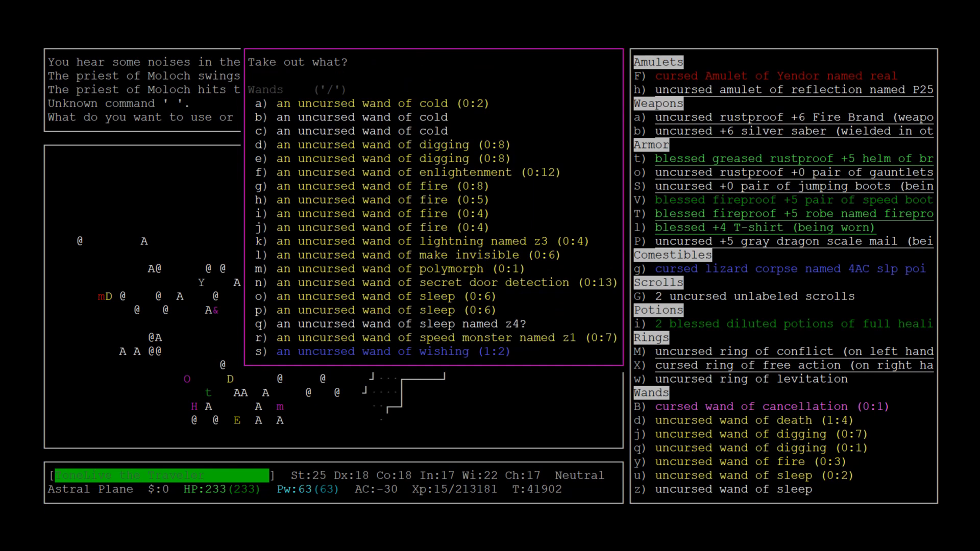
Step: Leave the bag's wand list and keep moving through the temple as Angels fight priests
{"action": "key", "text": "Escape"}
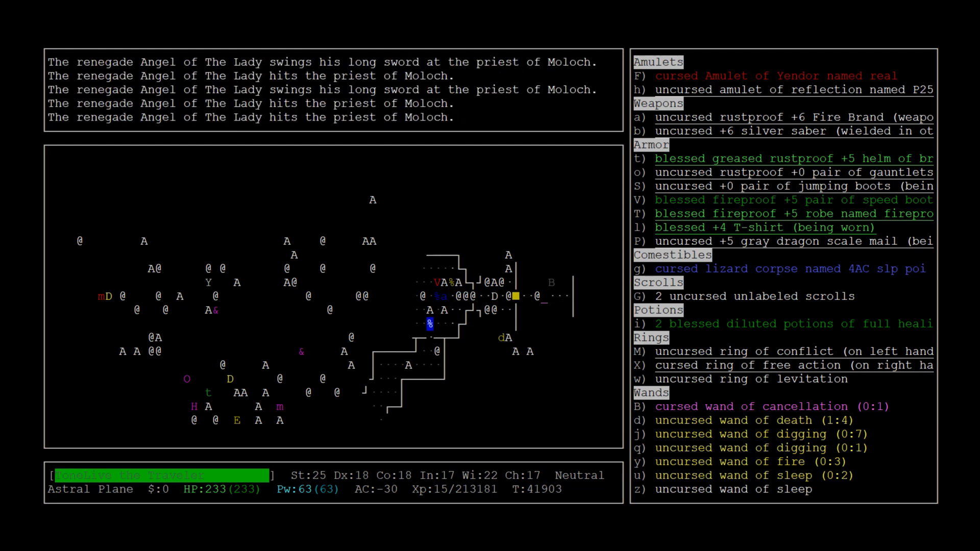
{"action": "key", "text": "space"}
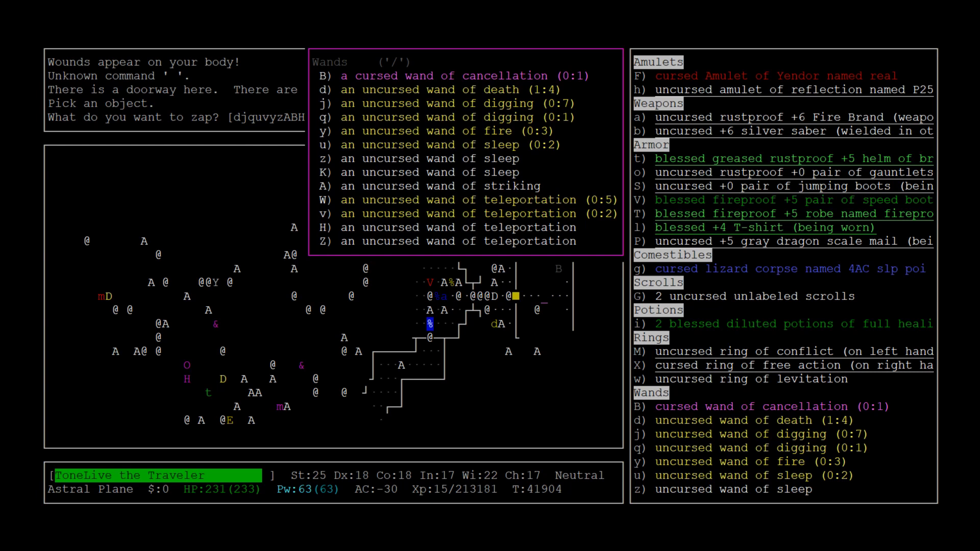
Step: Choose one of the carried wands to zap on the Astral Plane
{"action": "key", "text": "W"}
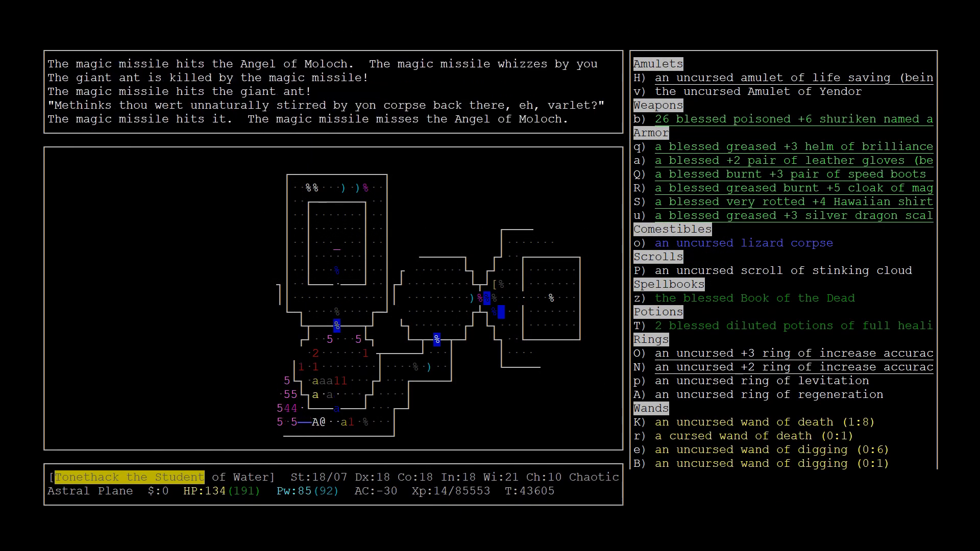
Step: Fight westward, emptying the death and digging wands, and review the combat message history
{"action": "key", "text": "space"}
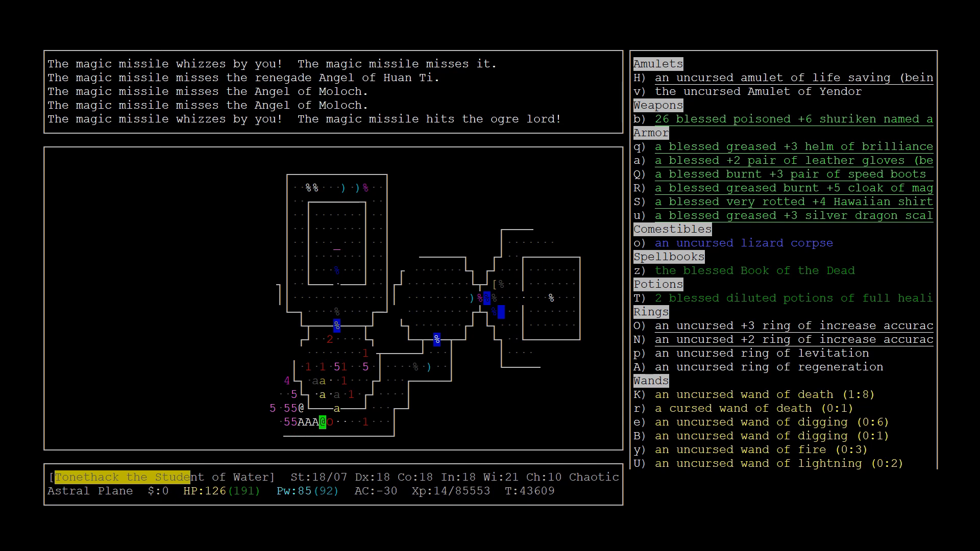
{"action": "key", "text": "space"}
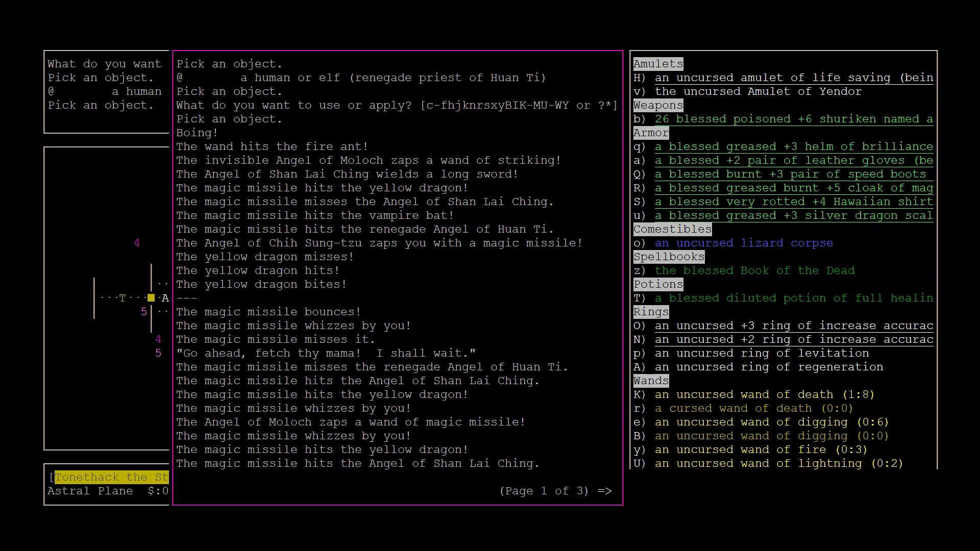
Step: Dismiss the message history to show the battlefield map again
{"action": "left_click", "coordinate": [604, 492]}
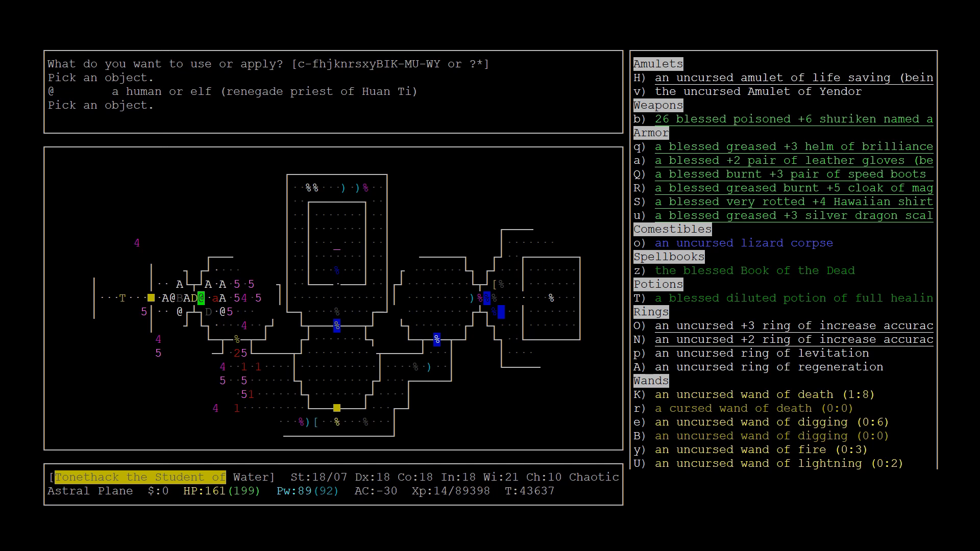
{"action": "key", "text": "space"}
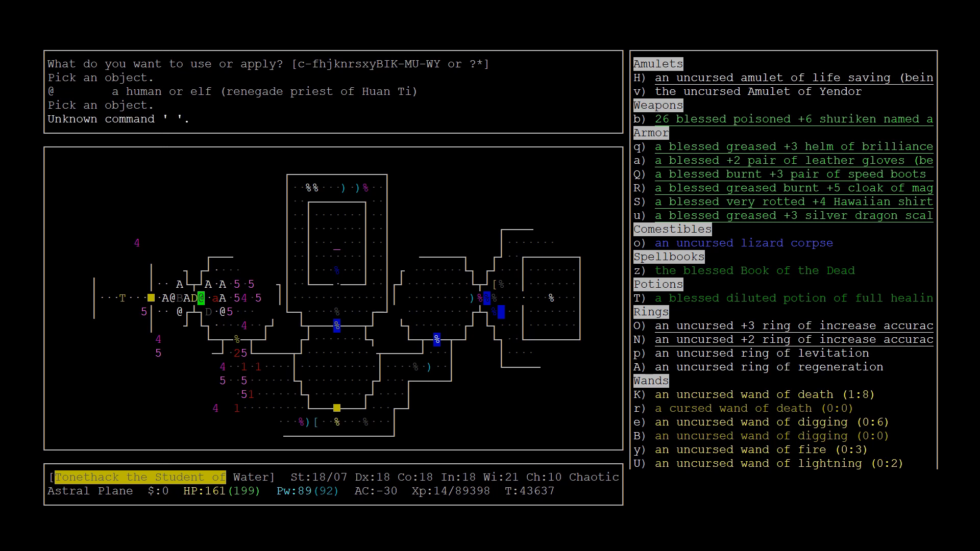